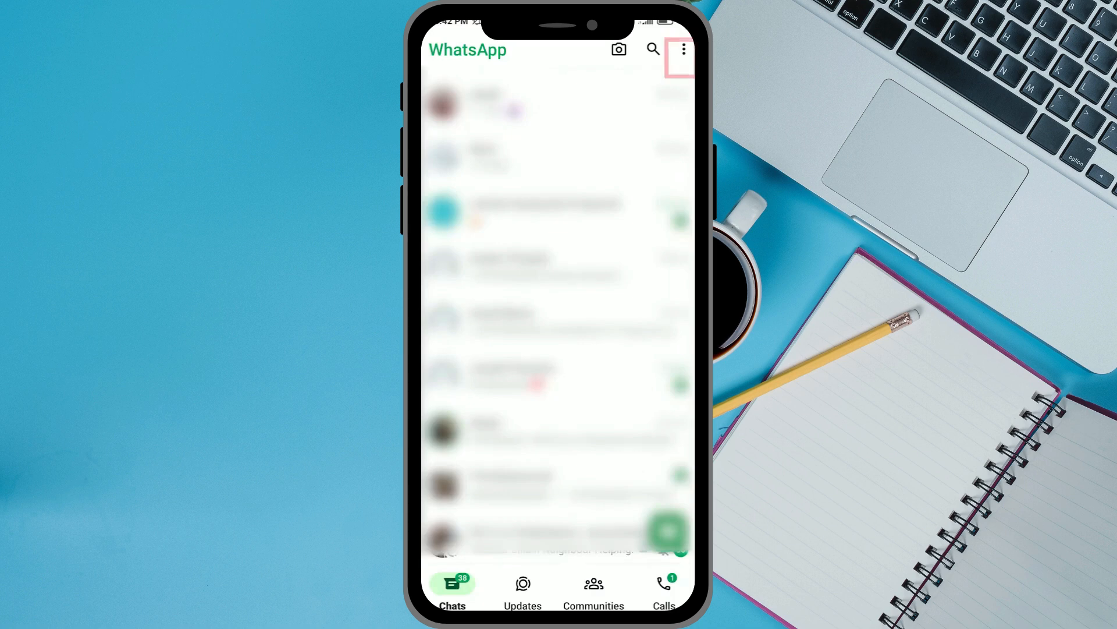
# - Navigate from the chat list through Settings to the Chats page with its backup options
pyautogui.click(682, 49)
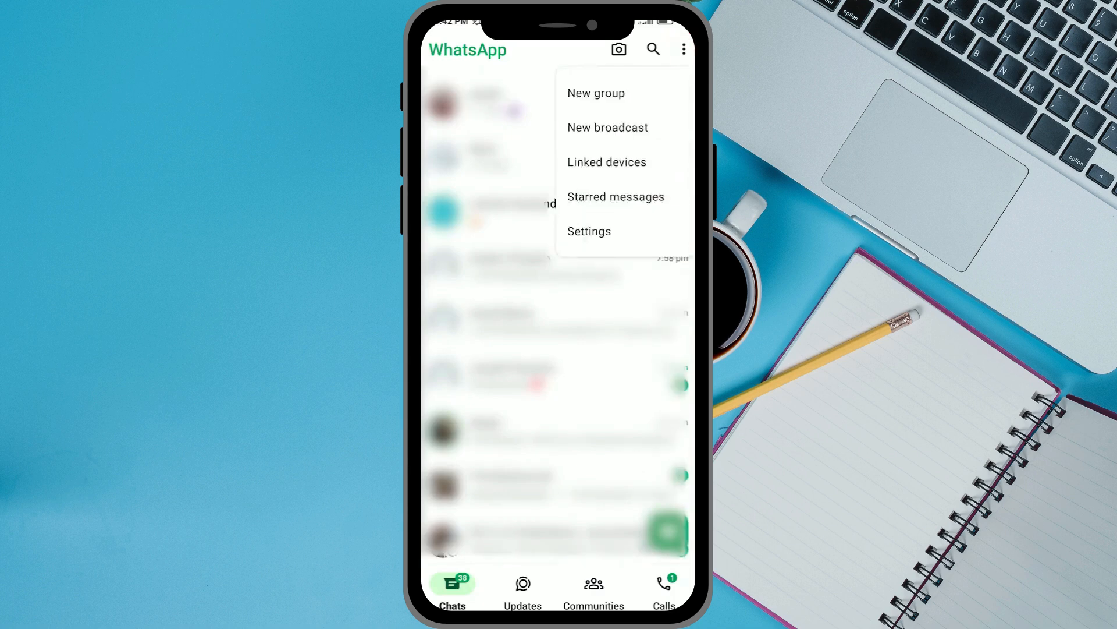
pyautogui.click(589, 231)
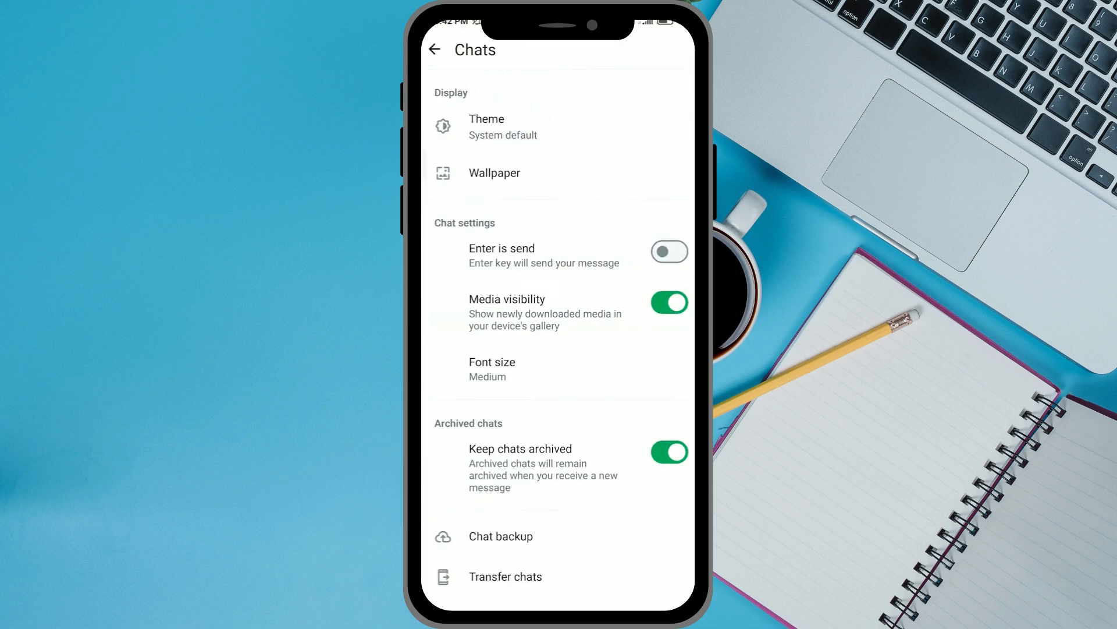
pyautogui.scroll(-3)
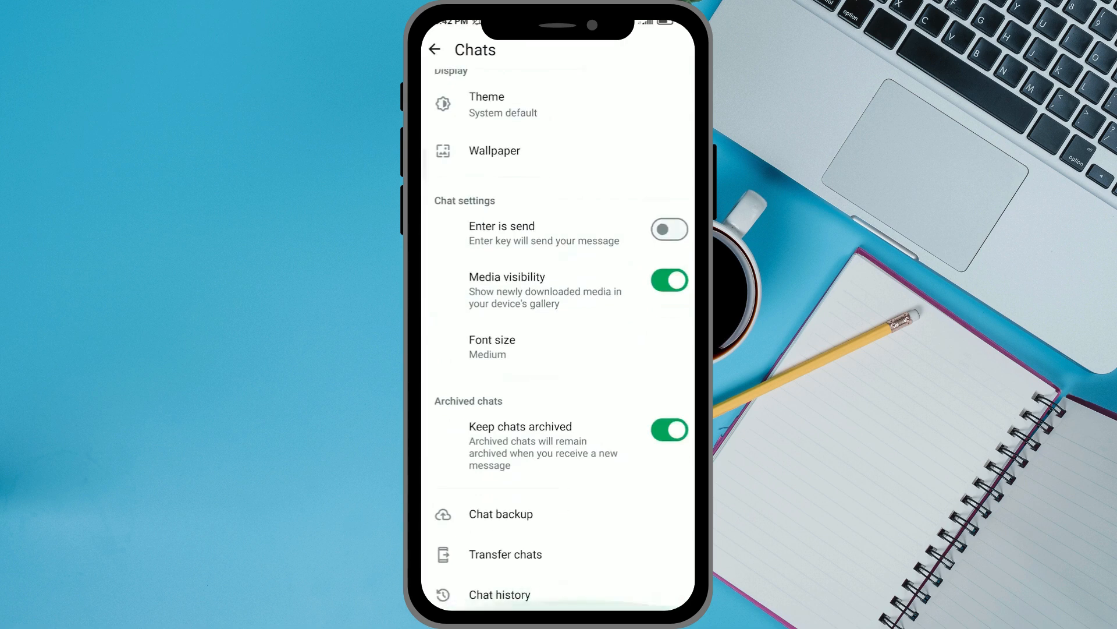
pyautogui.click(500, 513)
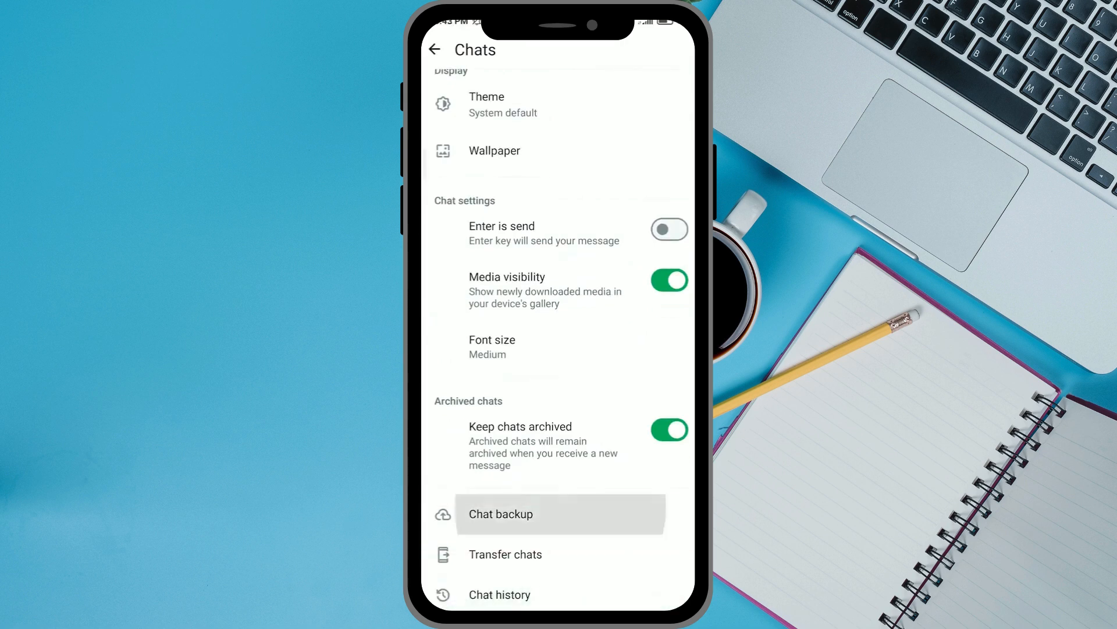
# - Back up the chats to the Google account from the Chat backup page
pyautogui.click(501, 513)
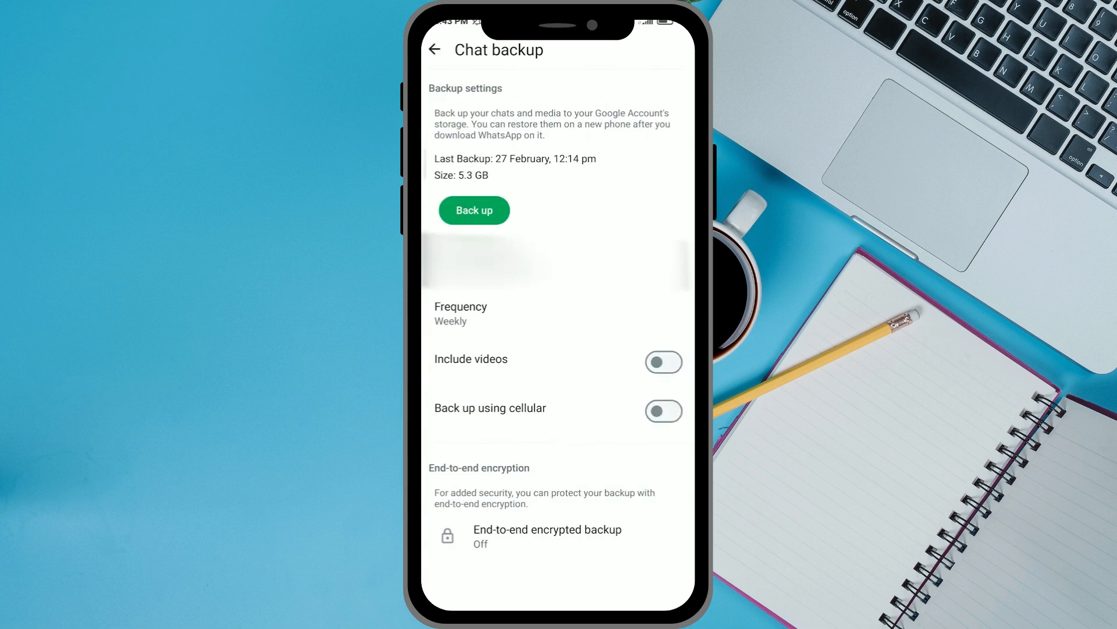
pyautogui.click(474, 211)
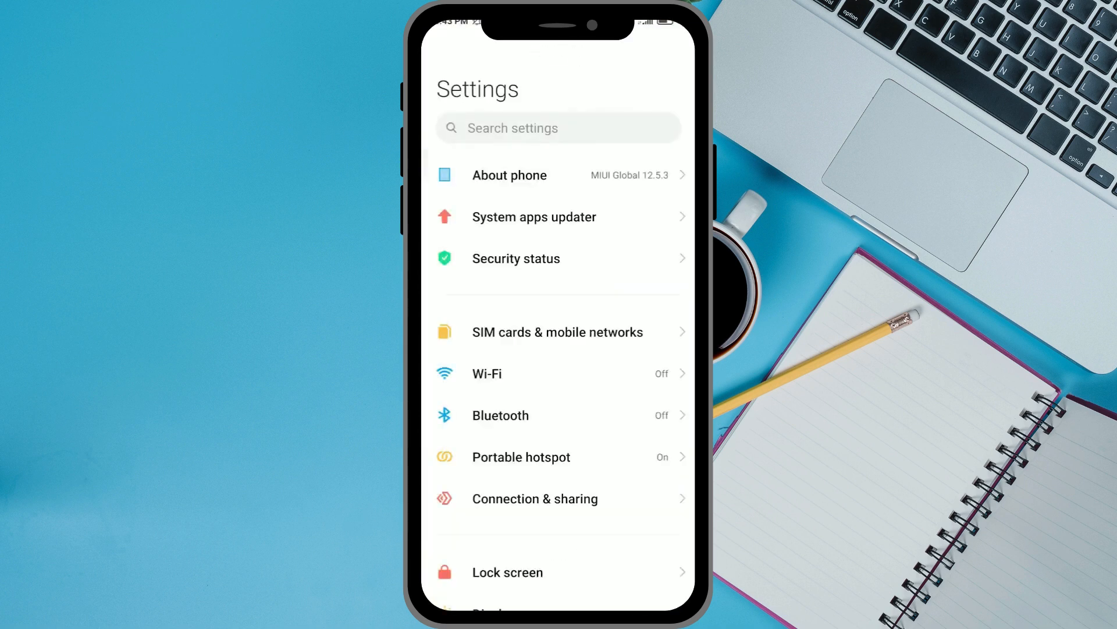
# - Reach the Manage apps list of installed applications through the Apps section
pyautogui.scroll(-3)
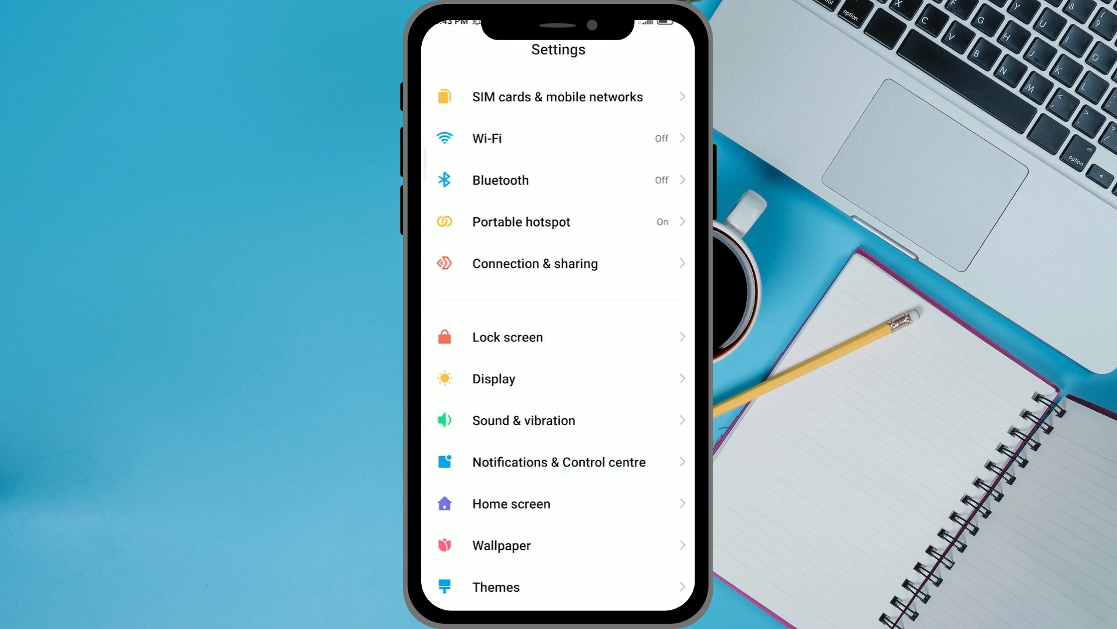
pyautogui.scroll(-3)
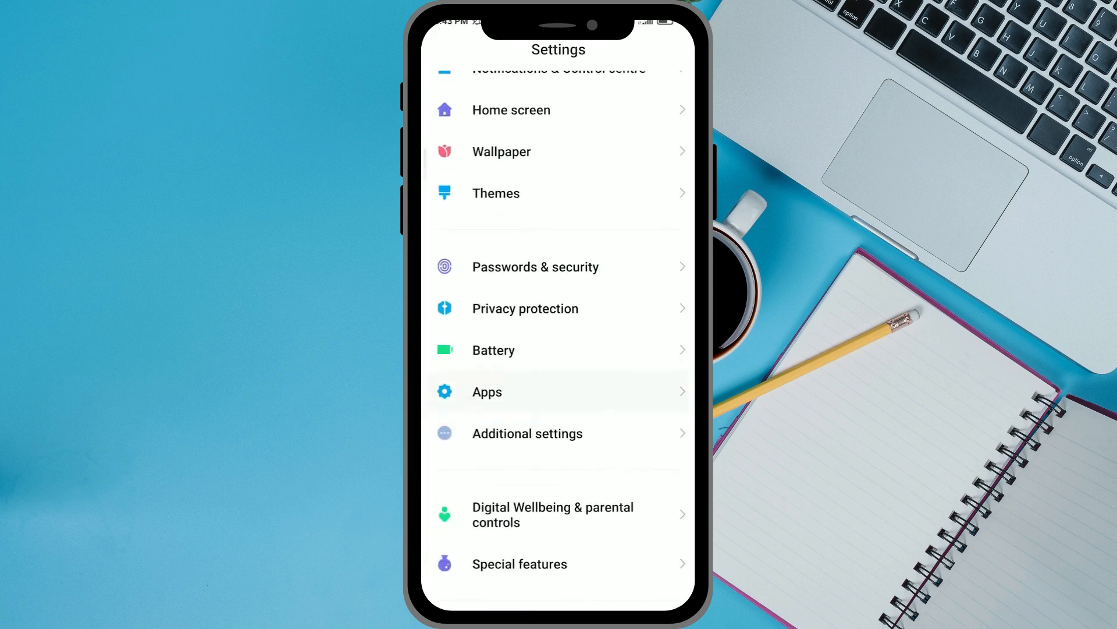
pyautogui.click(486, 391)
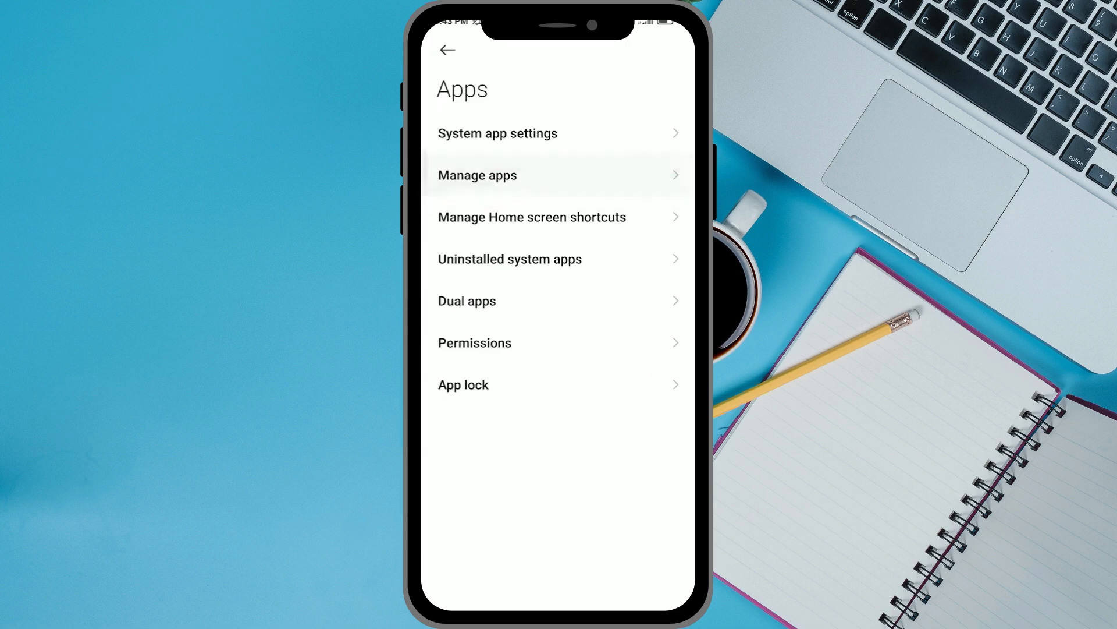
pyautogui.click(478, 176)
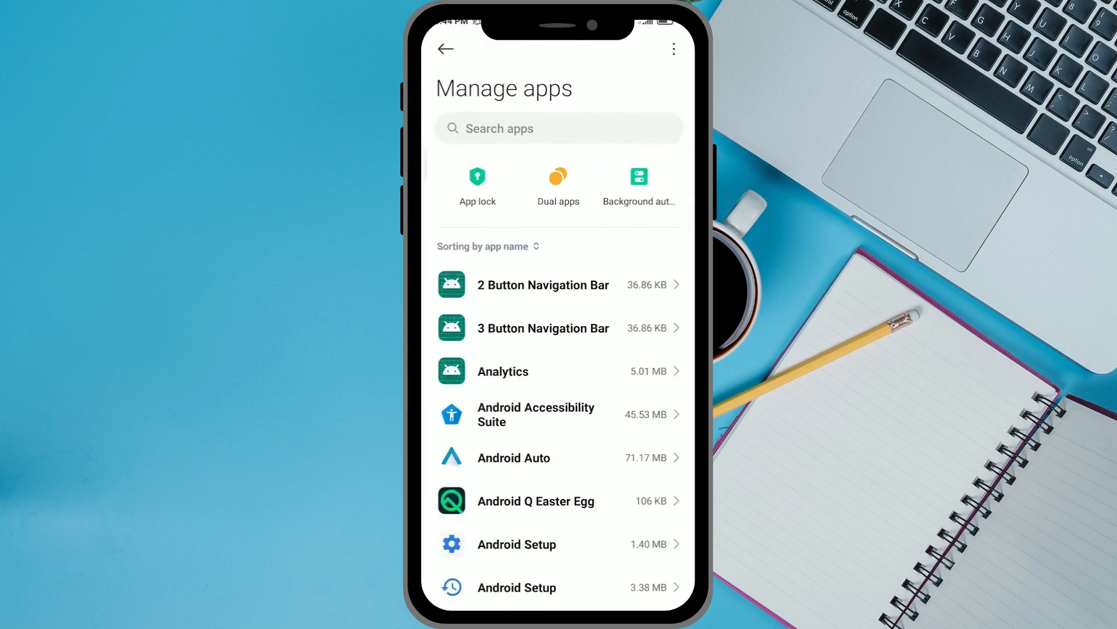
# - Search the installed apps for 'whats' and bring up WhatsApp's App info page
pyautogui.click(558, 128)
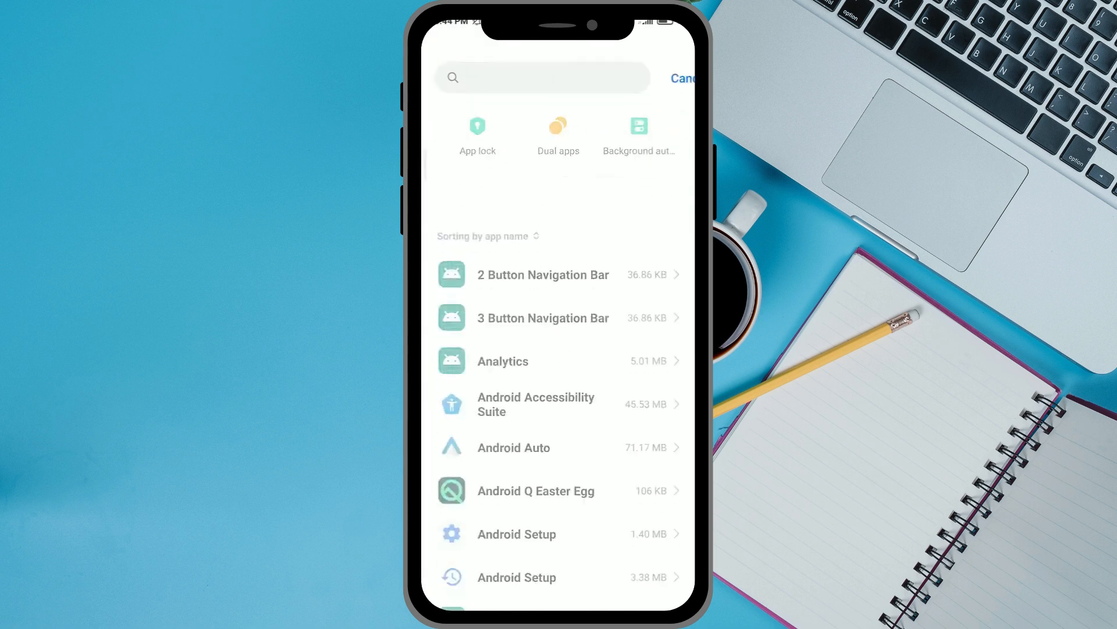
pyautogui.write('whats')
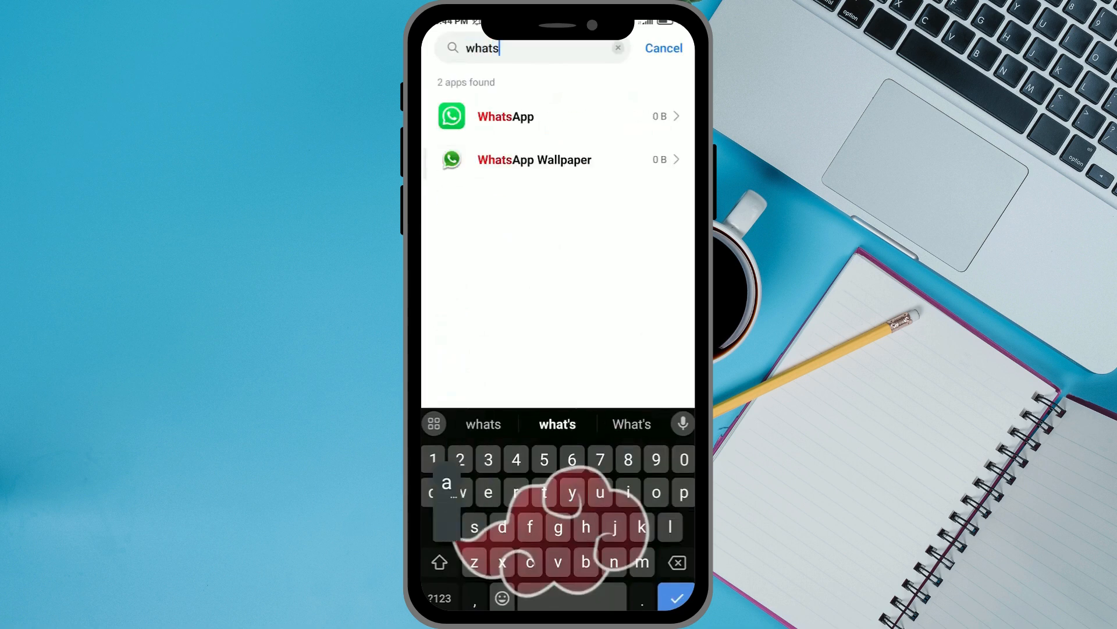
pyautogui.click(506, 117)
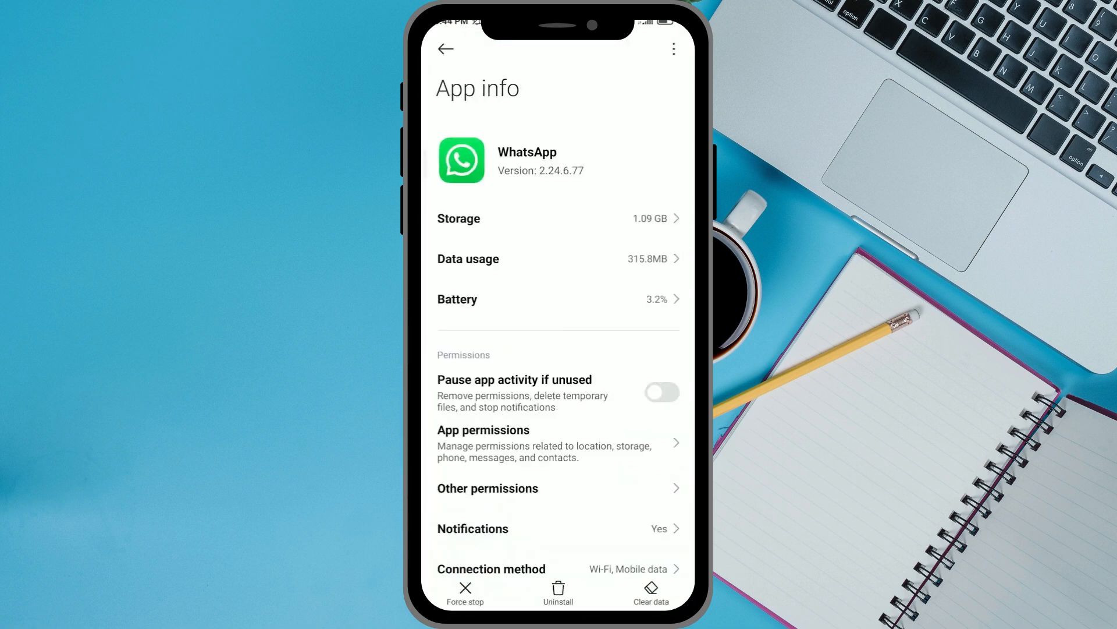
# - Clear WhatsApp's stored data and cache from its App info page
pyautogui.click(649, 592)
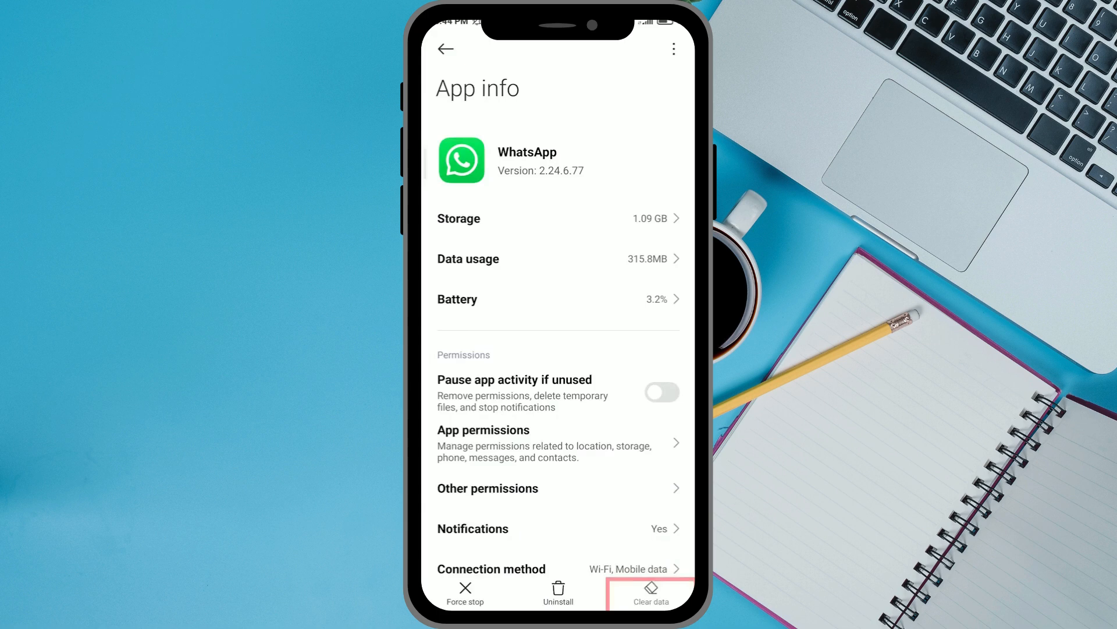
pyautogui.click(651, 593)
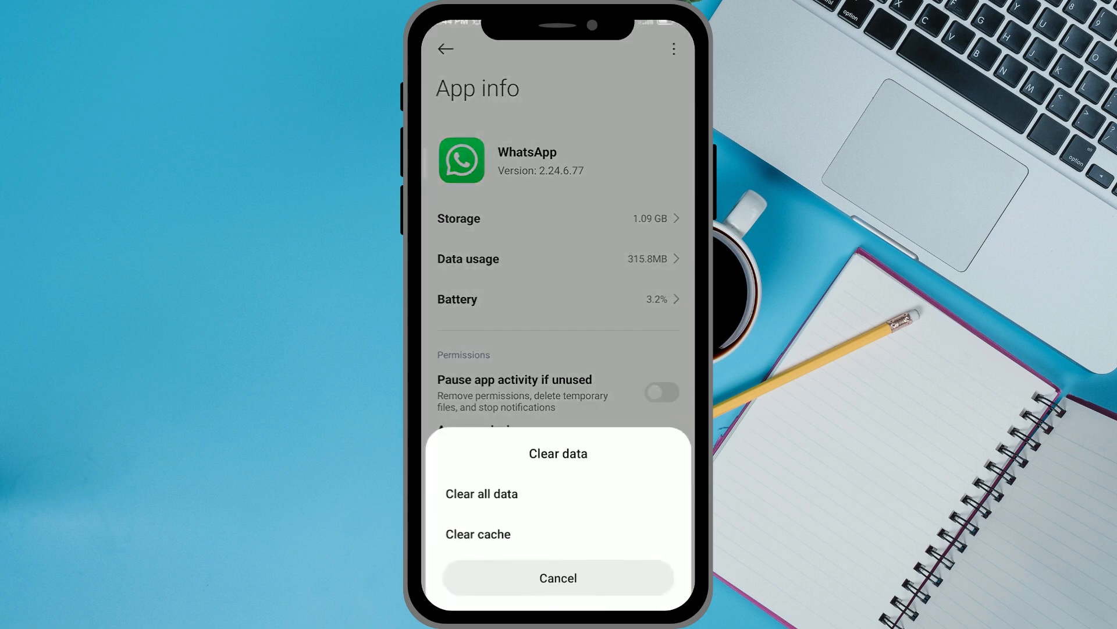
pyautogui.click(557, 577)
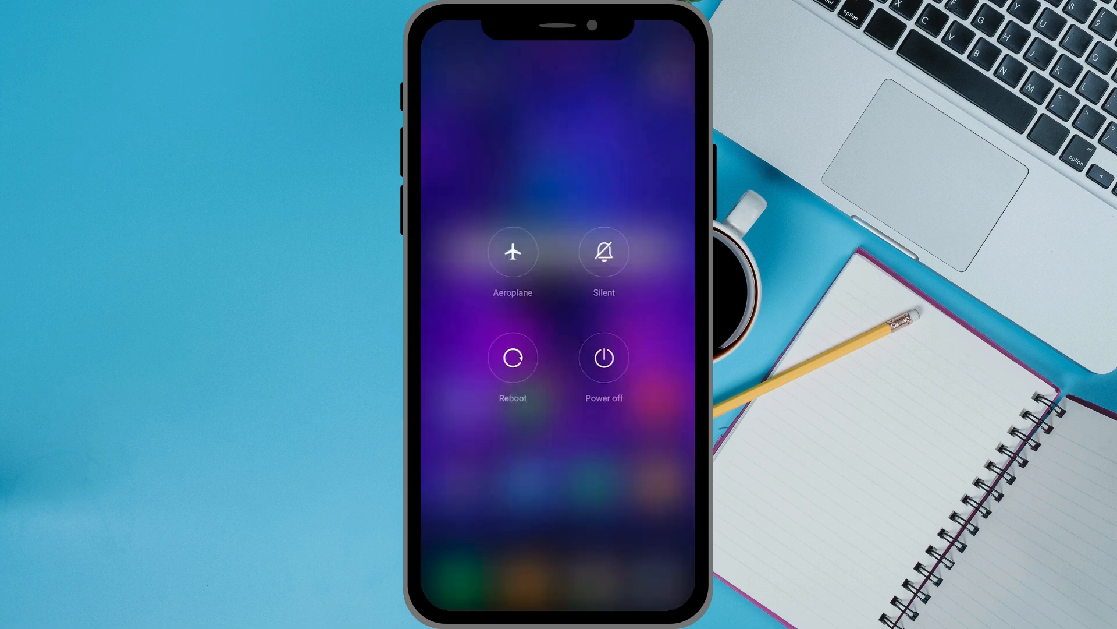
# - Reboot the phone from the power menu and confirm the restart
pyautogui.click(513, 357)
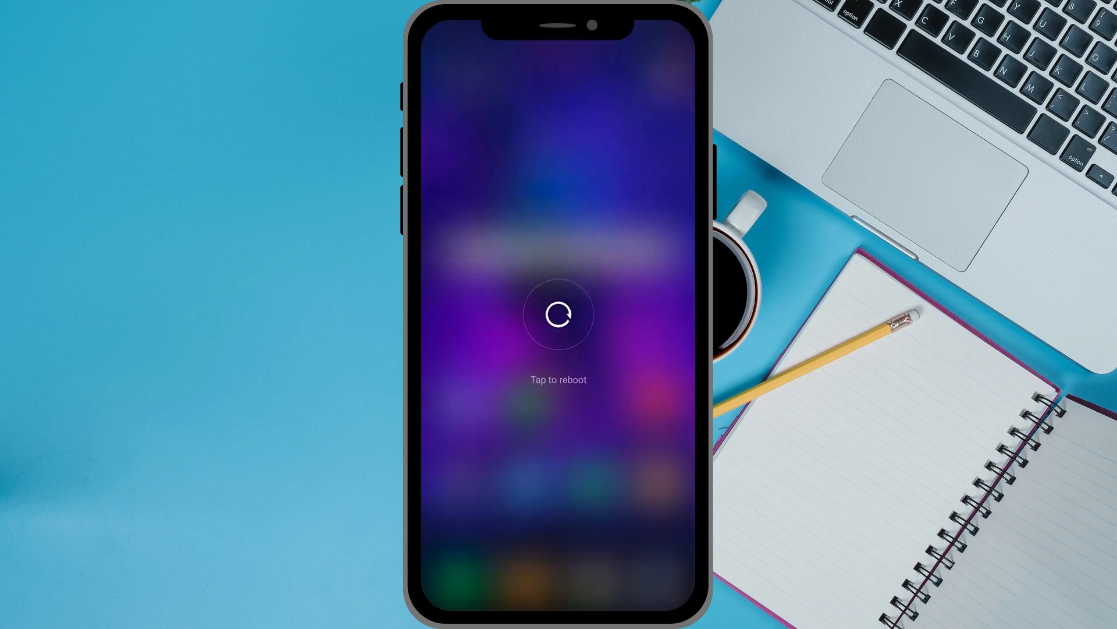
pyautogui.click(557, 313)
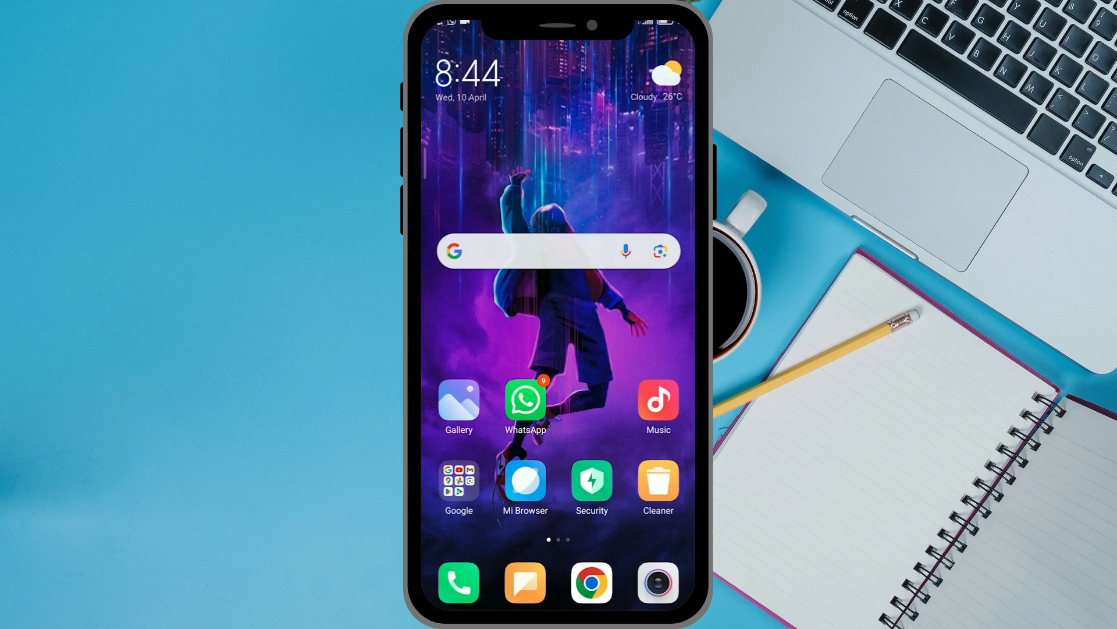